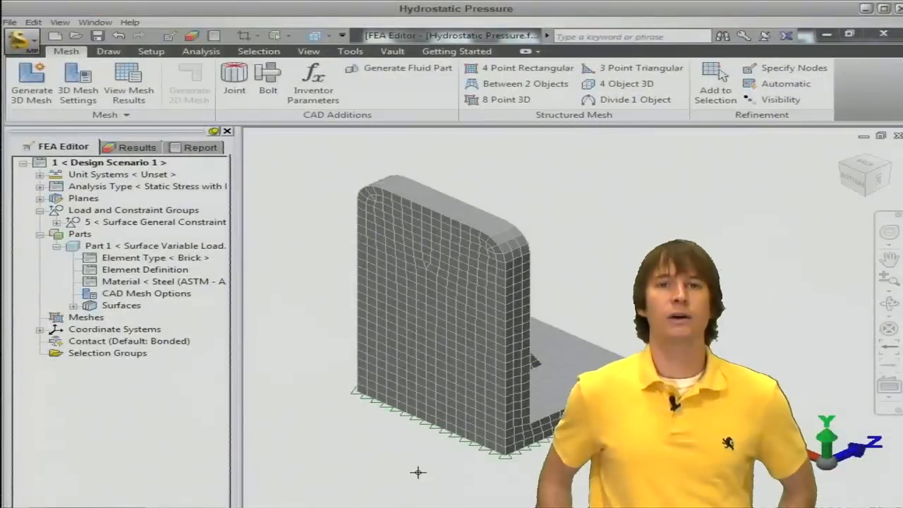
Step: Select the bracket's vertical front face as the surface to be loaded
{"action": "left_click", "coordinate": [150, 50]}
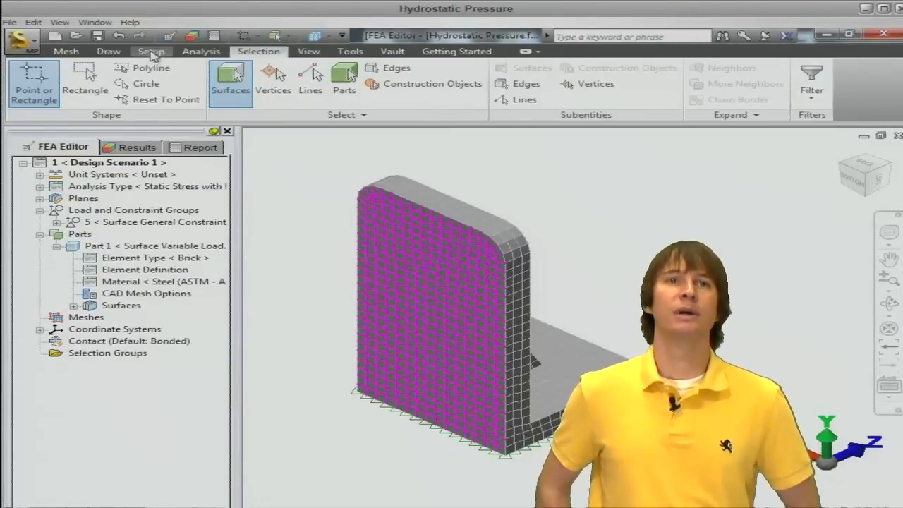
{"action": "left_click", "coordinate": [151, 51]}
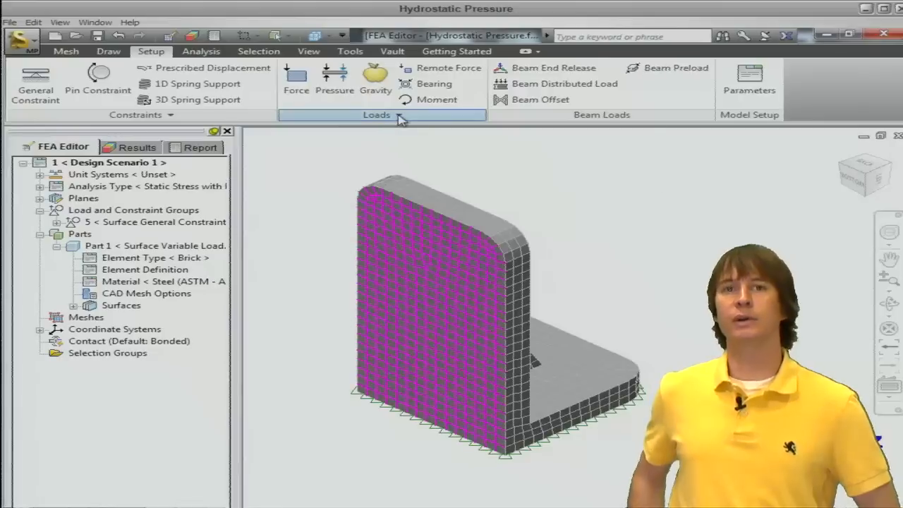
Step: Create a Hydrostatic Pressure load with its fluid surface point at the face's top edge
{"action": "left_click", "coordinate": [401, 115]}
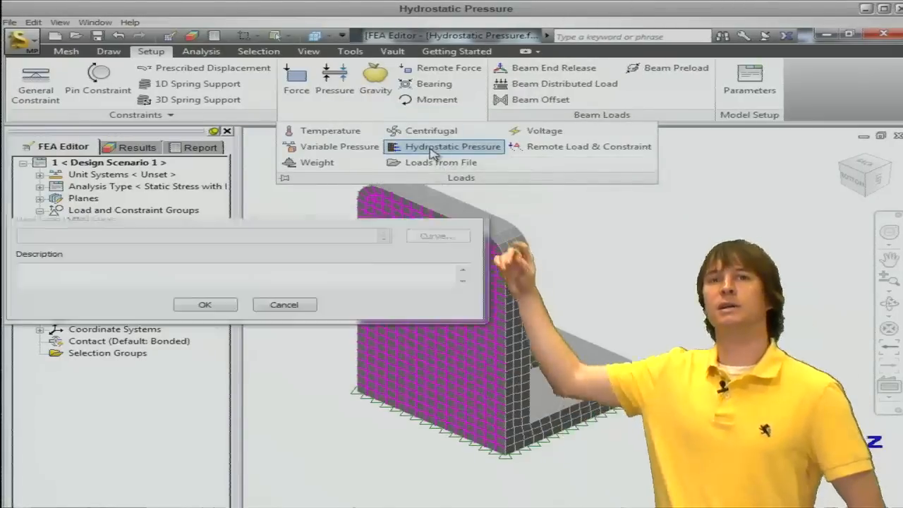
{"action": "left_click", "coordinate": [453, 146]}
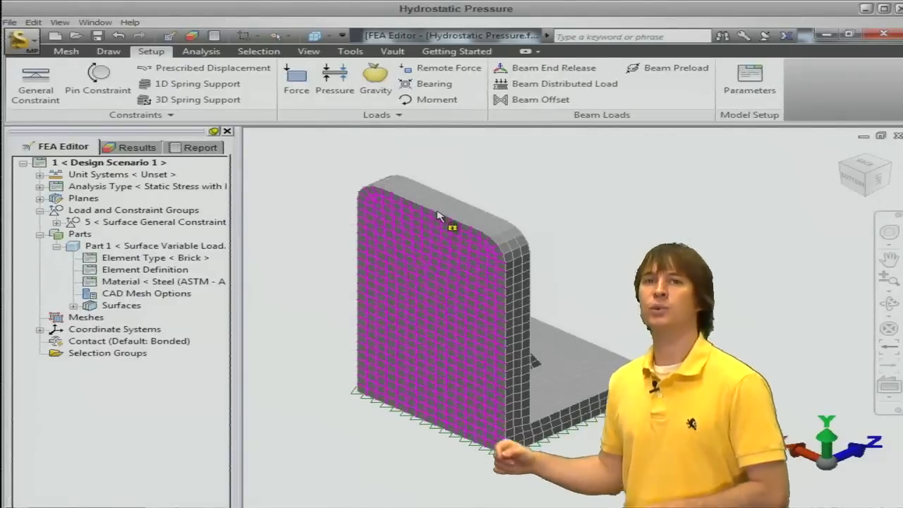
{"action": "left_click", "coordinate": [335, 78]}
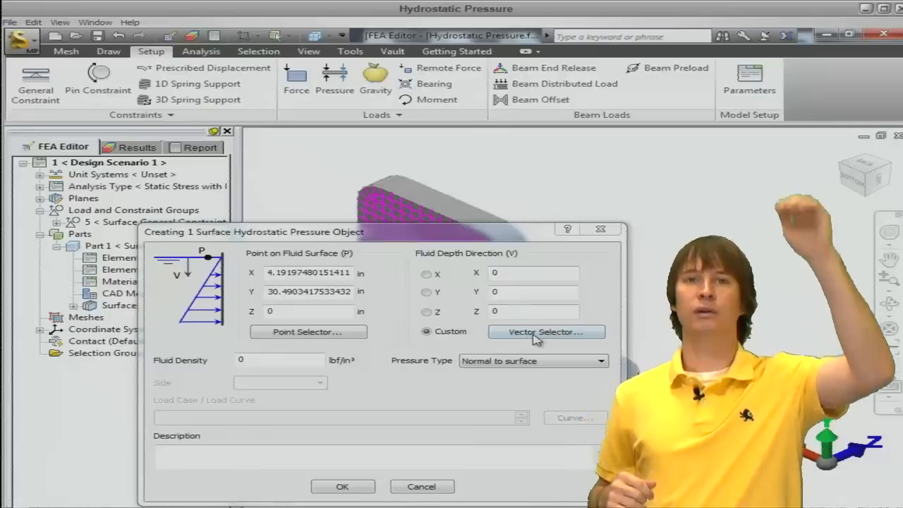
Step: Set the fluid depth direction down the vertical face with density 1 and confirm the load
{"action": "left_click", "coordinate": [342, 487]}
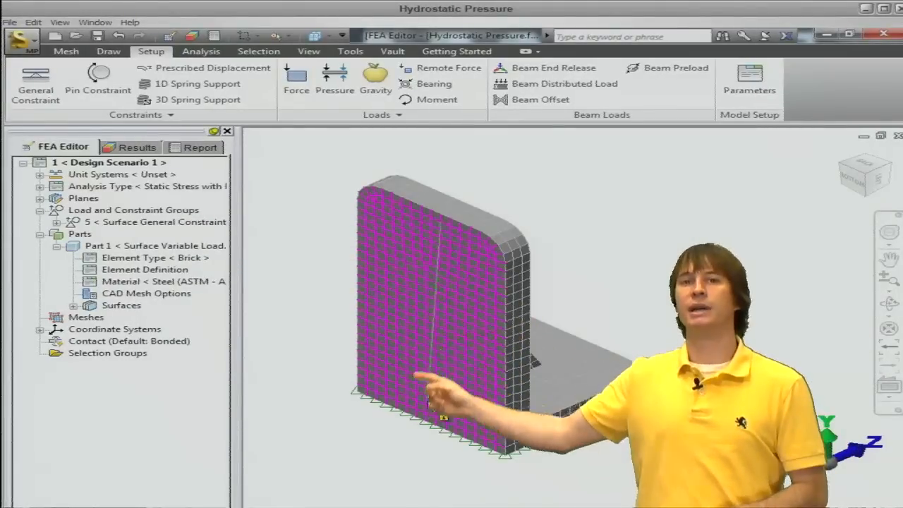
{"action": "left_click", "coordinate": [334, 81]}
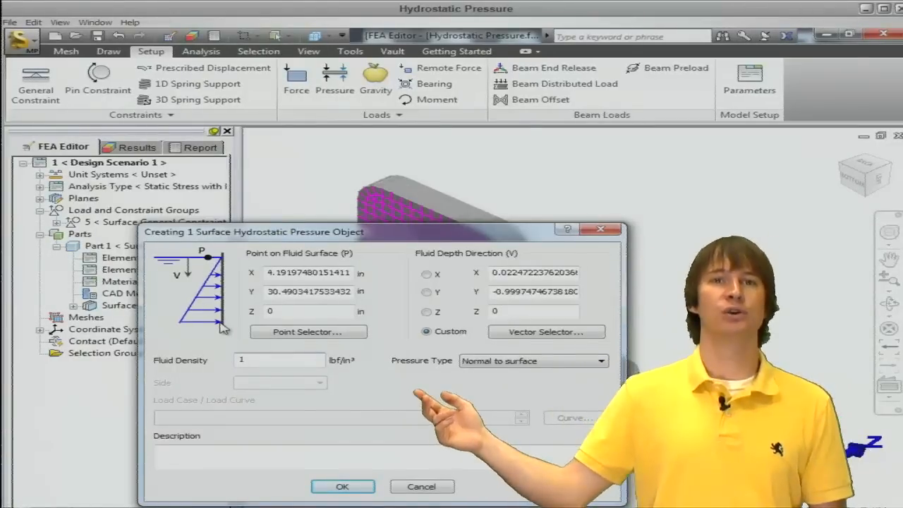
{"action": "left_click", "coordinate": [342, 486]}
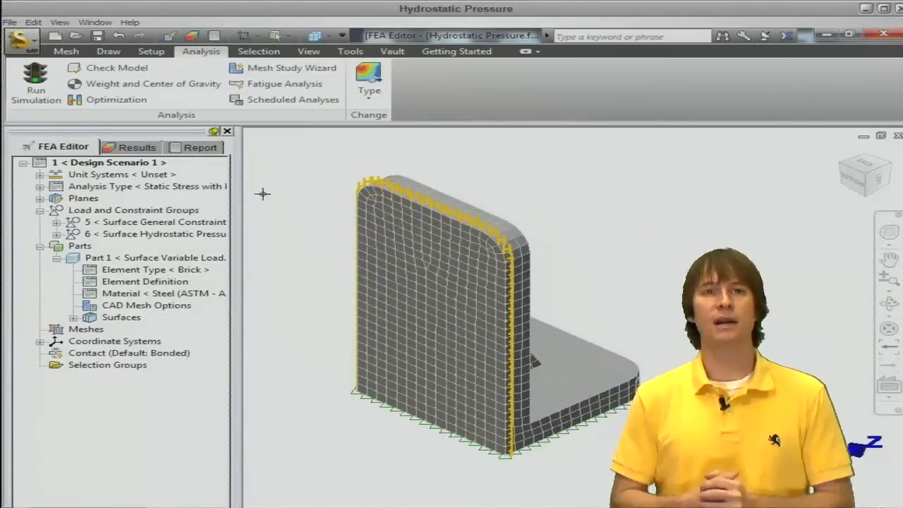
Step: Run the static stress simulation
{"action": "left_click", "coordinate": [35, 85]}
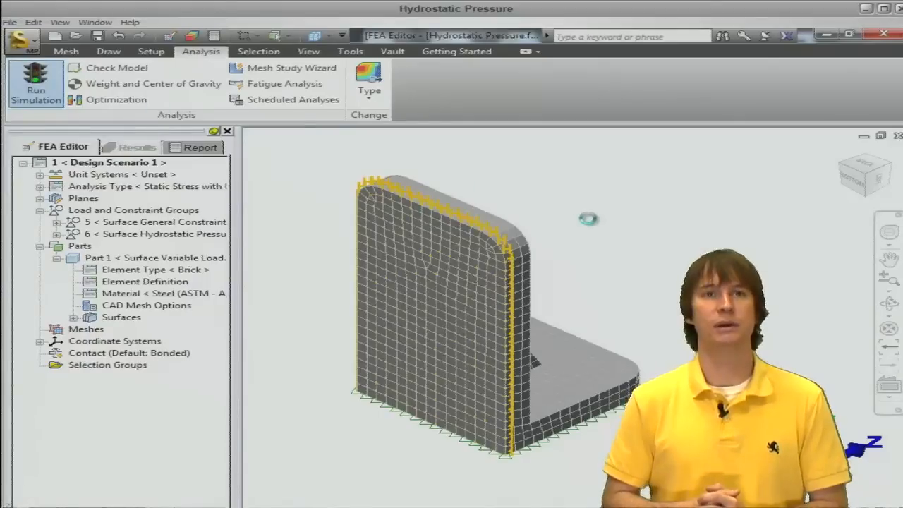
{"action": "left_click", "coordinate": [35, 85]}
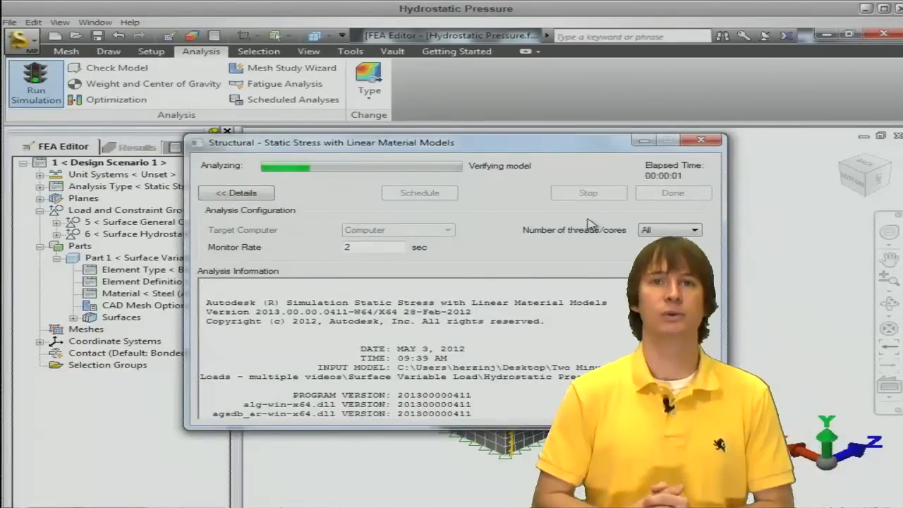